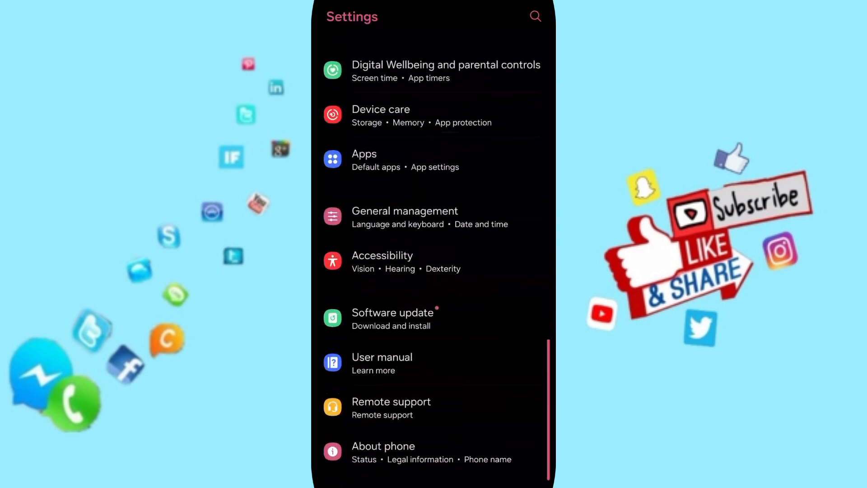
Step: Search the installed apps for 'stre' and select Stremio from the results
left_click(410, 160)
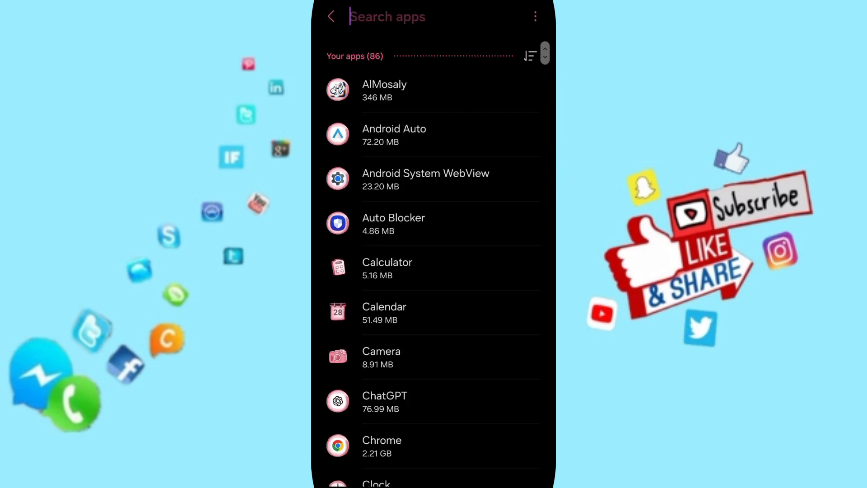
type("stre")
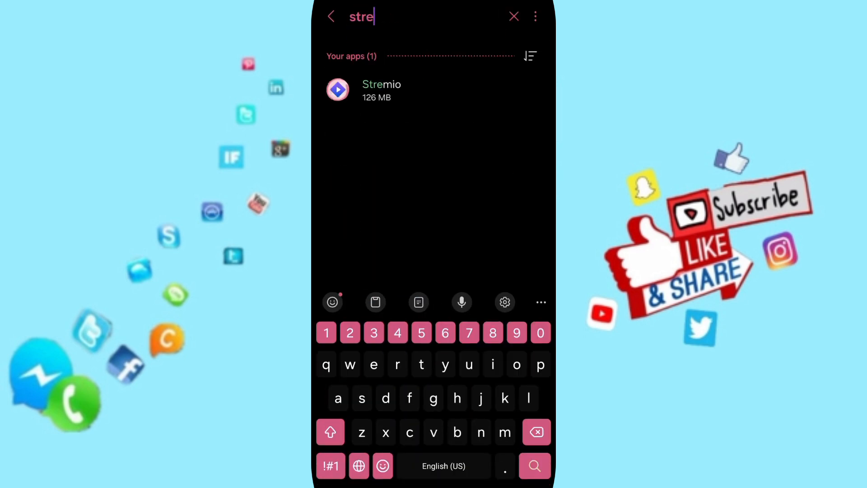
left_click(405, 89)
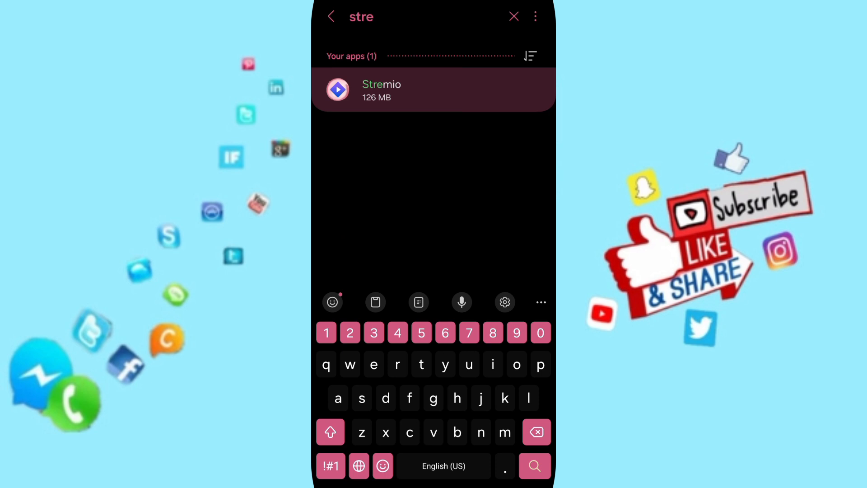
Step: Force stop Stremio, confirm with OK, and view its Storage details
left_click(399, 89)
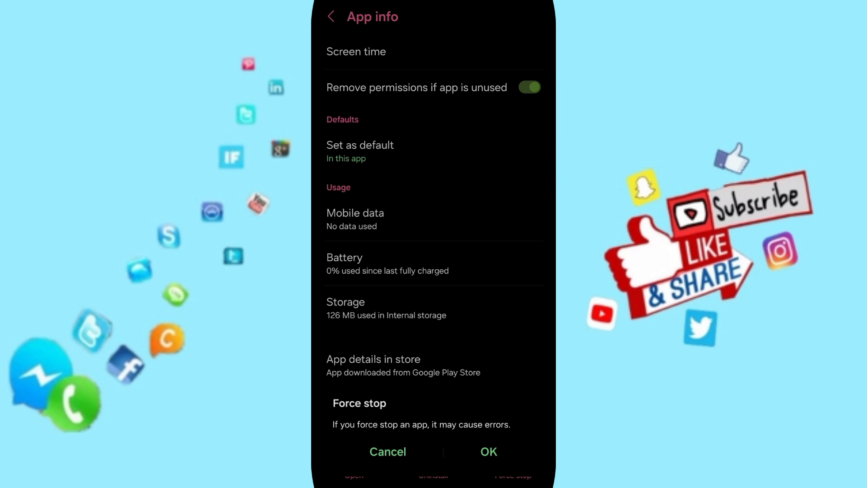
left_click(388, 451)
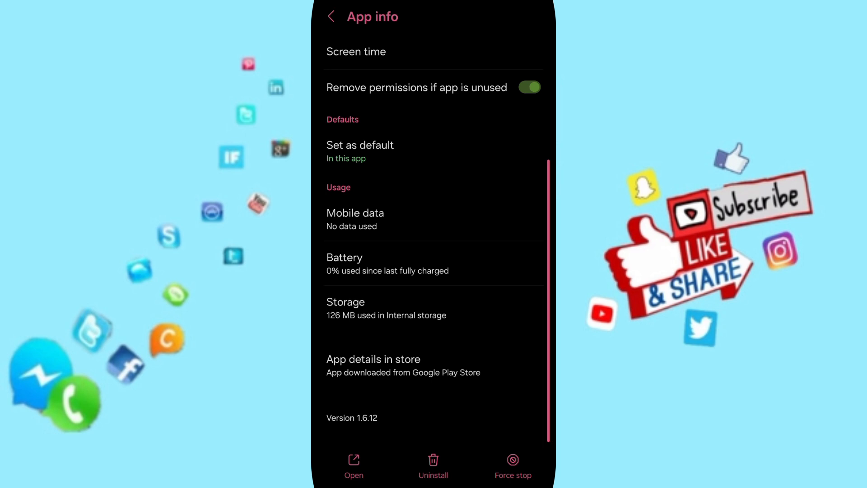
left_click(345, 301)
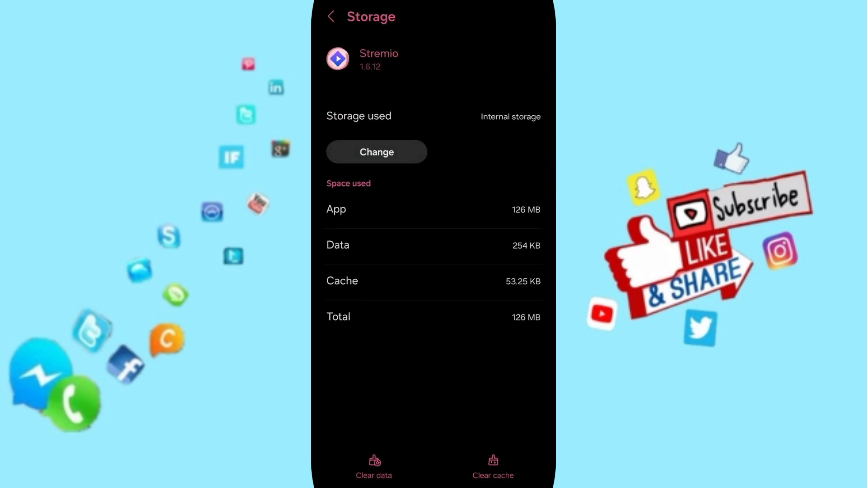